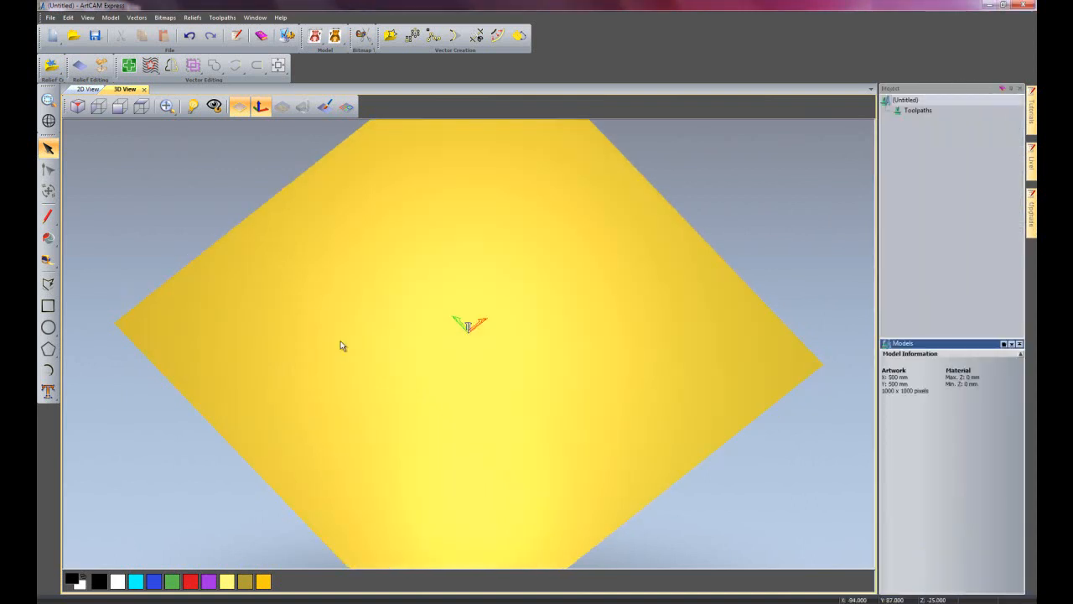
Step: Import the 'dans head' .igs file via Model > Import 3D Model, bringing up Paste 3D Model
{"action": "left_click", "coordinate": [193, 17]}
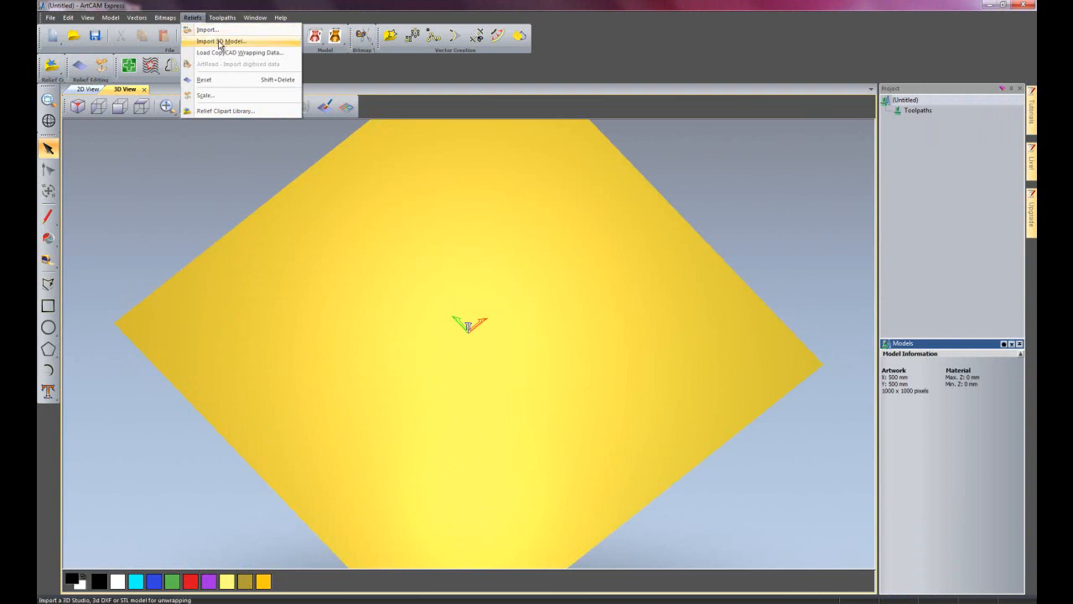
{"action": "left_click", "coordinate": [221, 41]}
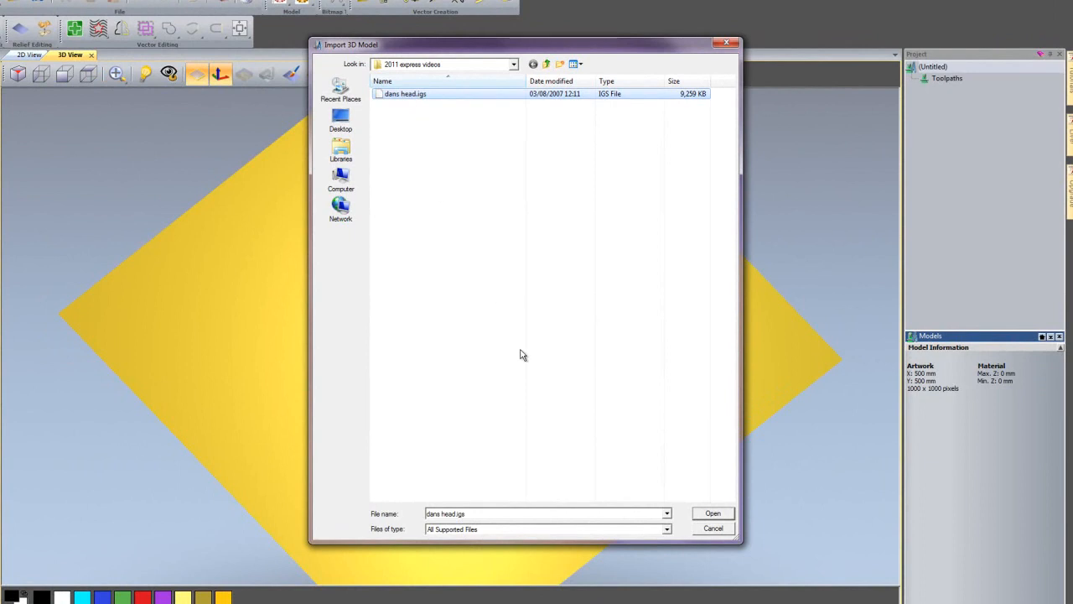
{"action": "mouse_move", "coordinate": [714, 513]}
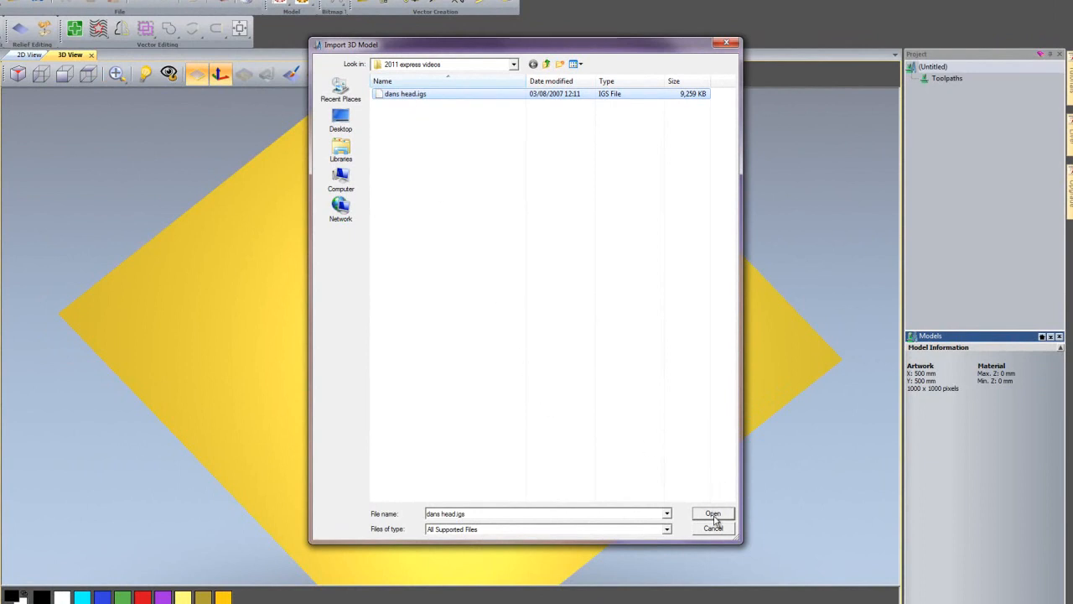
{"action": "left_click", "coordinate": [713, 514]}
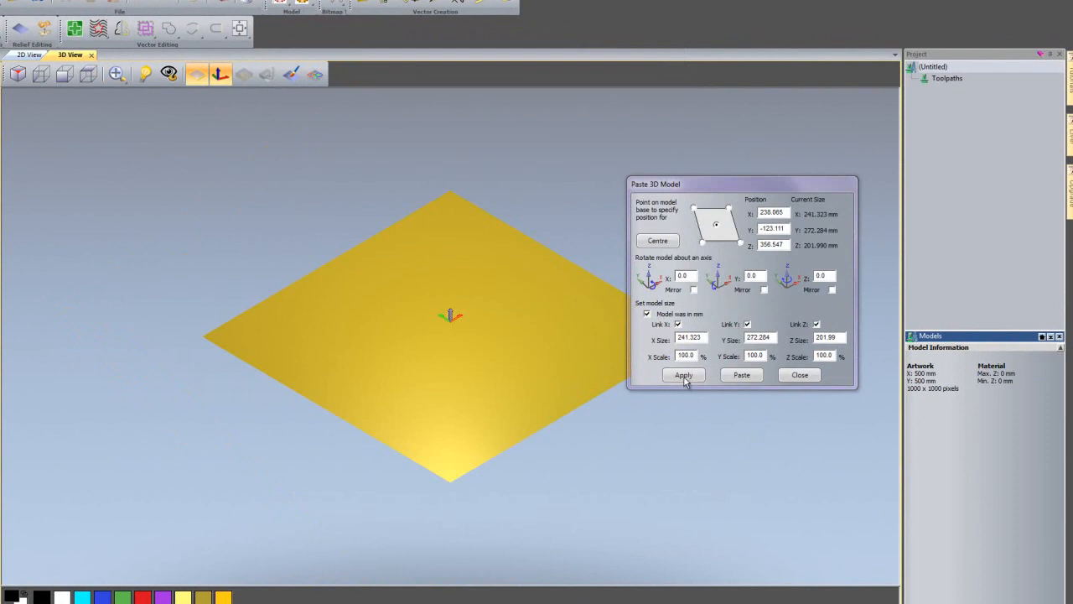
Step: Preview the head over the yellow sheet and apply Position X = 0
{"action": "left_click", "coordinate": [685, 375]}
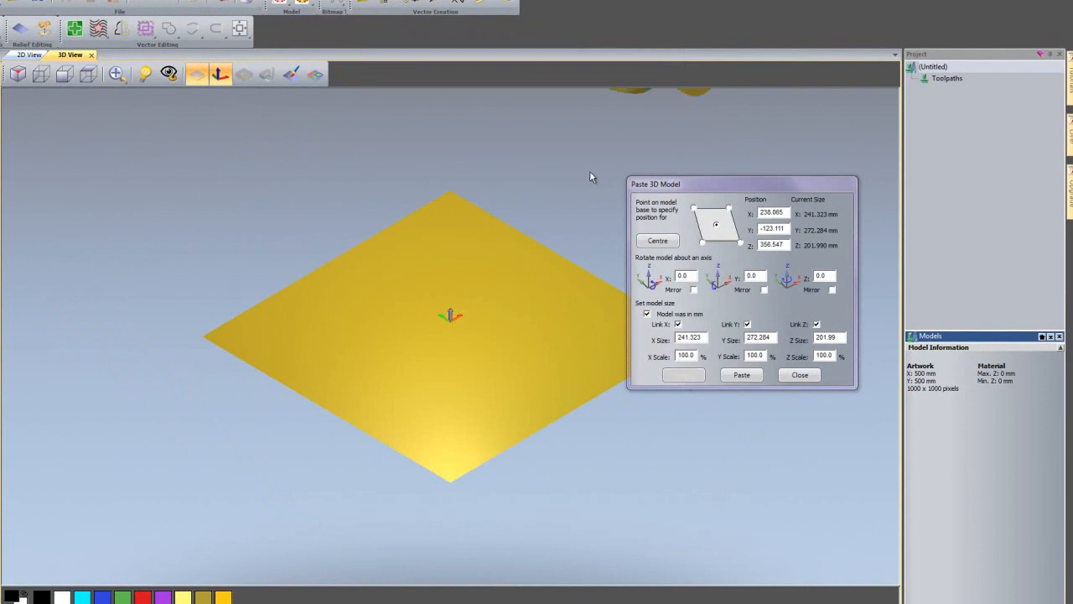
{"action": "mouse_move", "coordinate": [637, 102]}
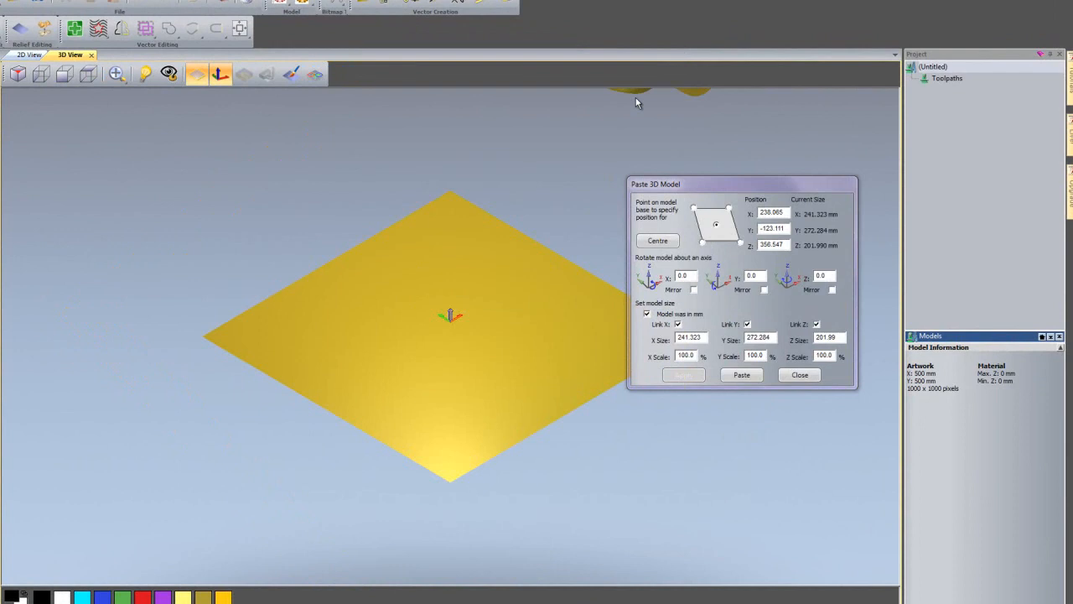
{"action": "mouse_move", "coordinate": [413, 296]}
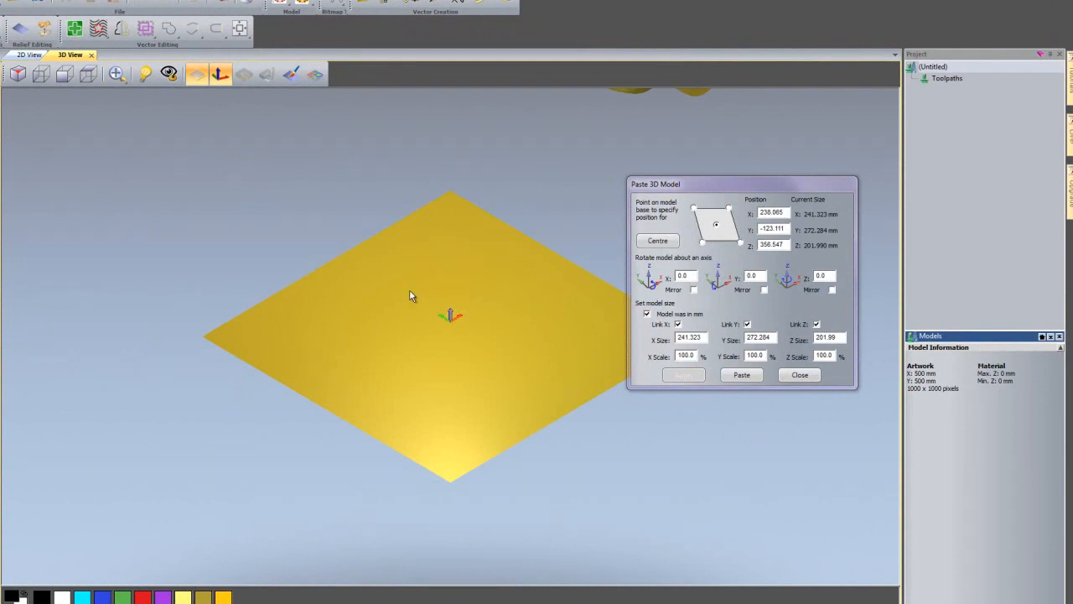
{"action": "mouse_move", "coordinate": [426, 287]}
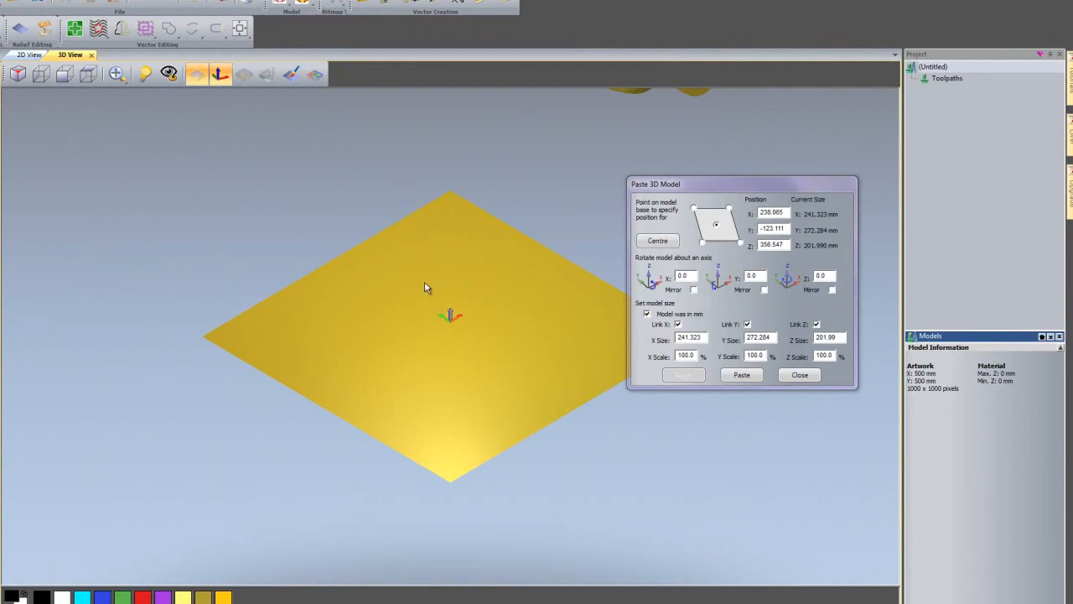
{"action": "mouse_move", "coordinate": [667, 99]}
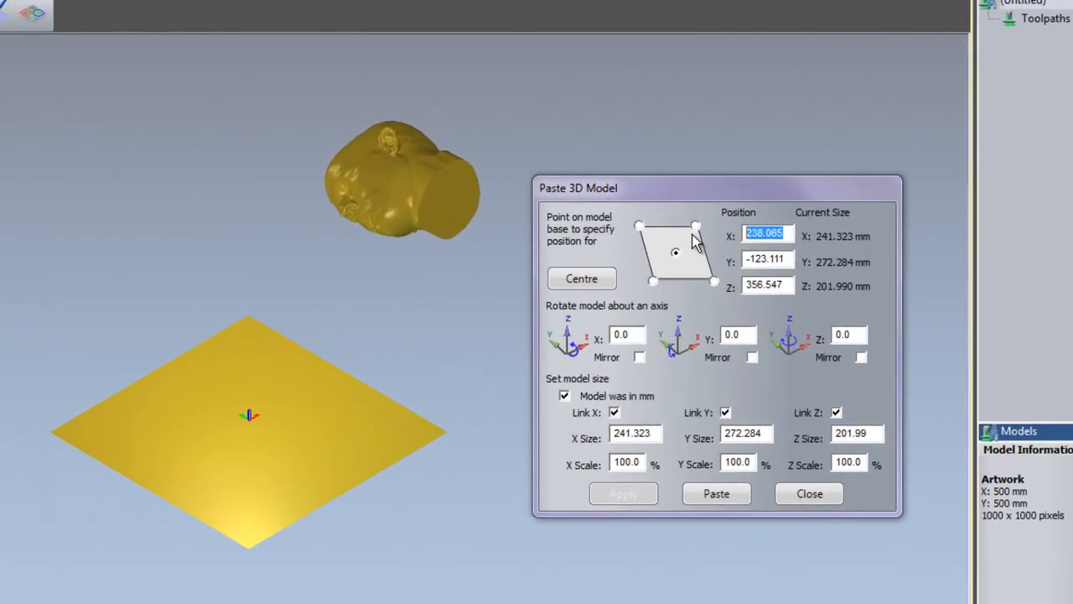
{"action": "type", "text": "0"}
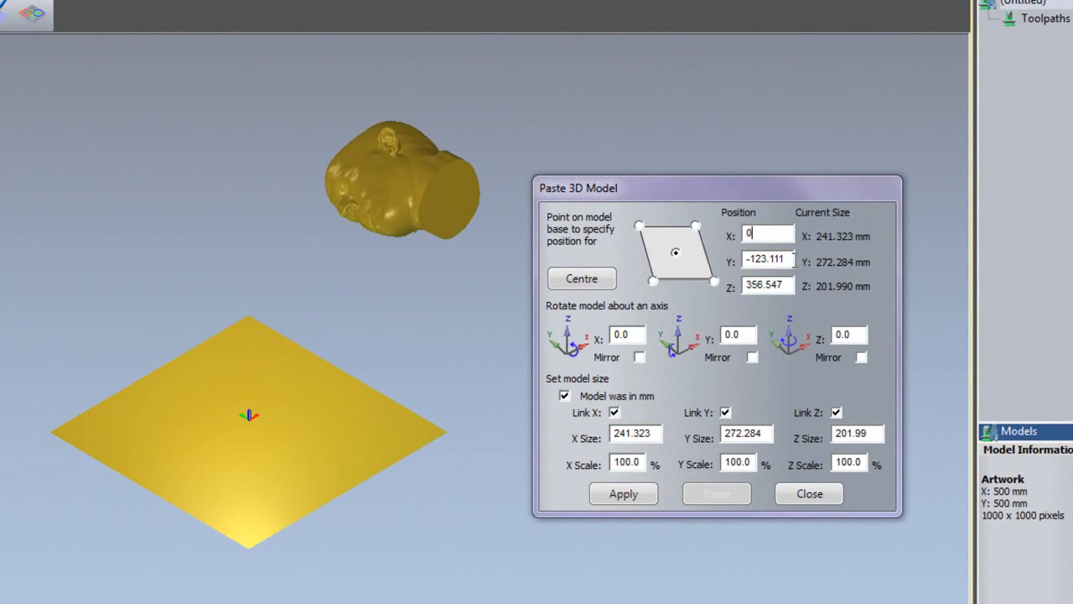
{"action": "left_click", "coordinate": [764, 259]}
{"action": "type", "text": "0"}
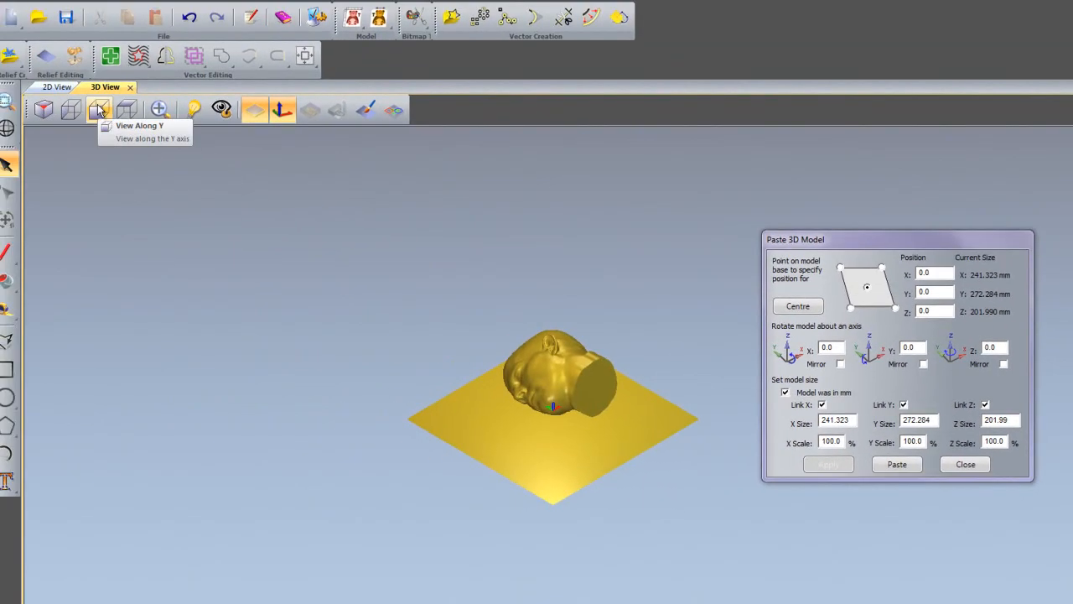
Step: View along Y and apply a -5 degree rotation about the X axis to the head
{"action": "left_click", "coordinate": [97, 109]}
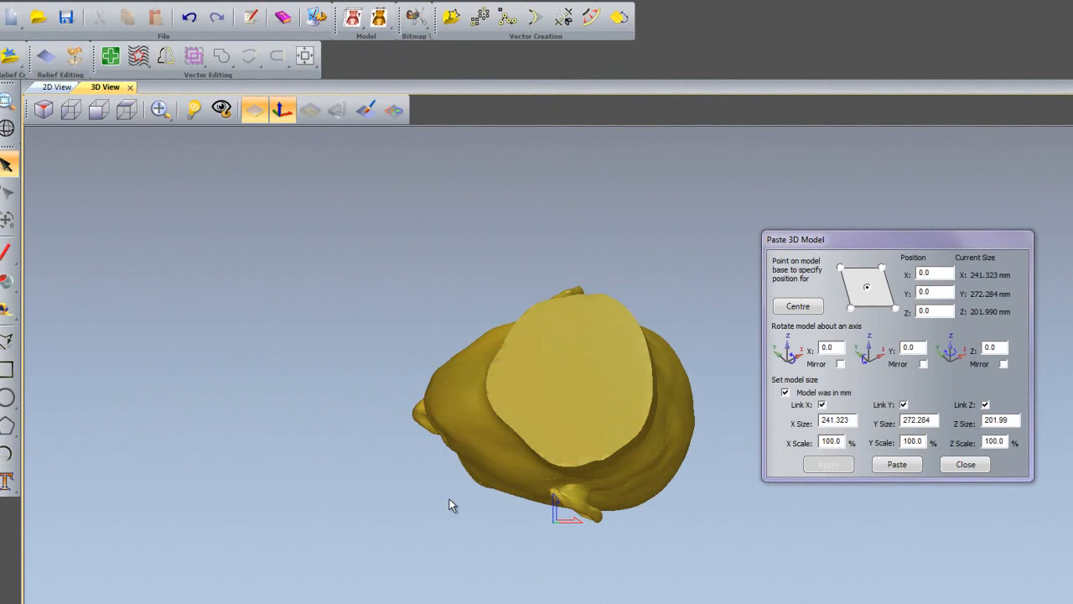
{"action": "mouse_move", "coordinate": [570, 526]}
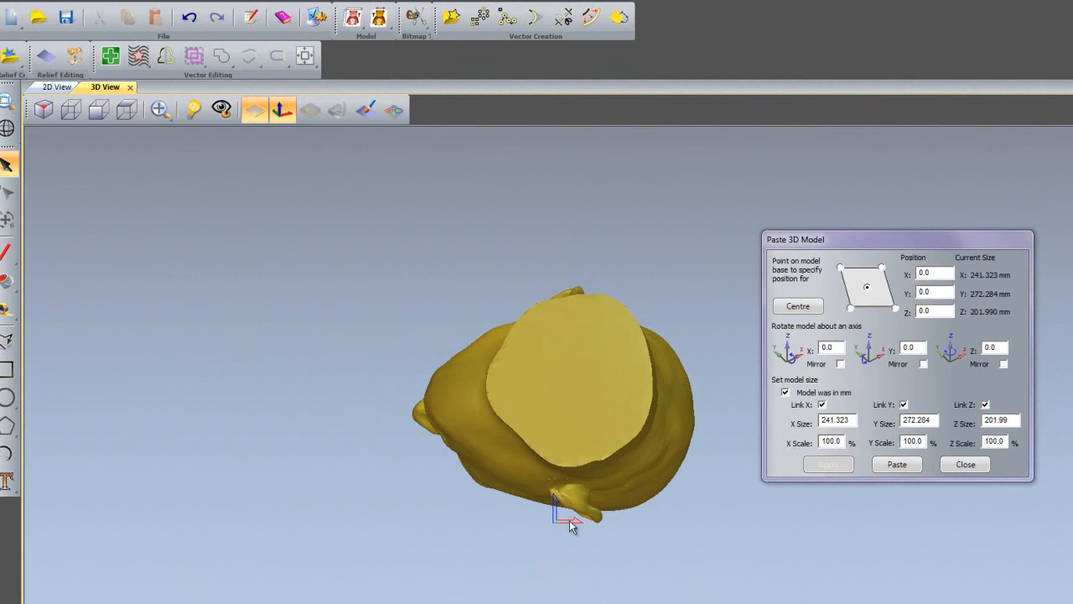
{"action": "mouse_move", "coordinate": [469, 416]}
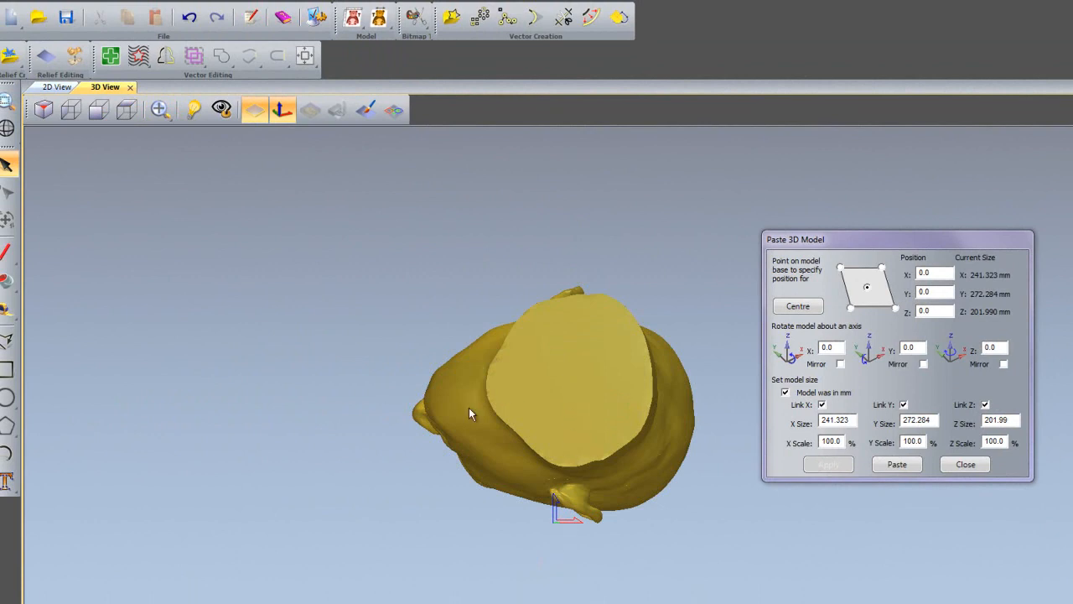
{"action": "left_click", "coordinate": [71, 109]}
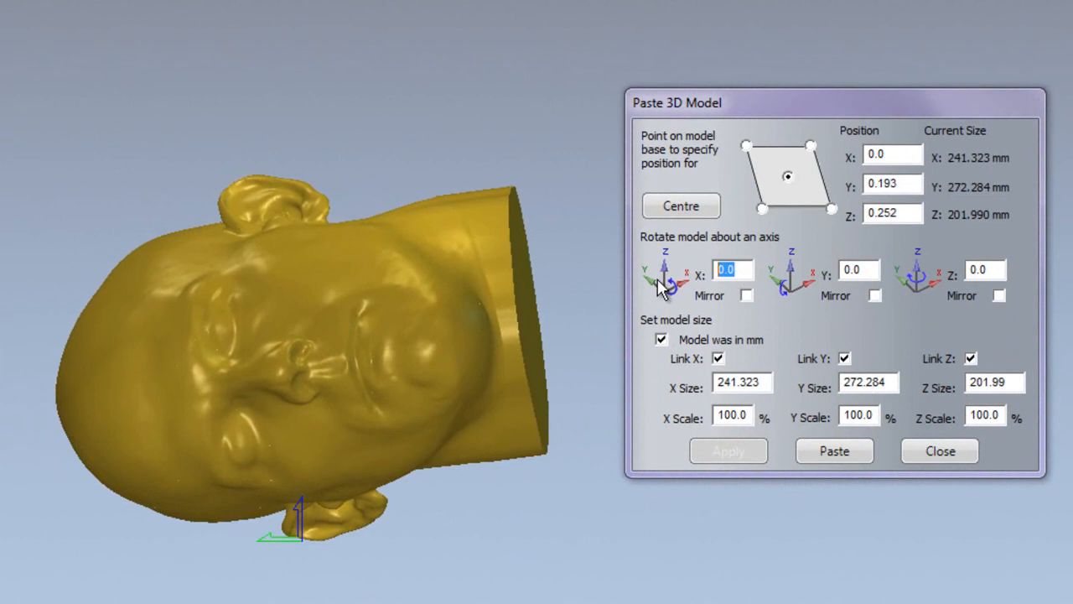
{"action": "type", "text": "-5"}
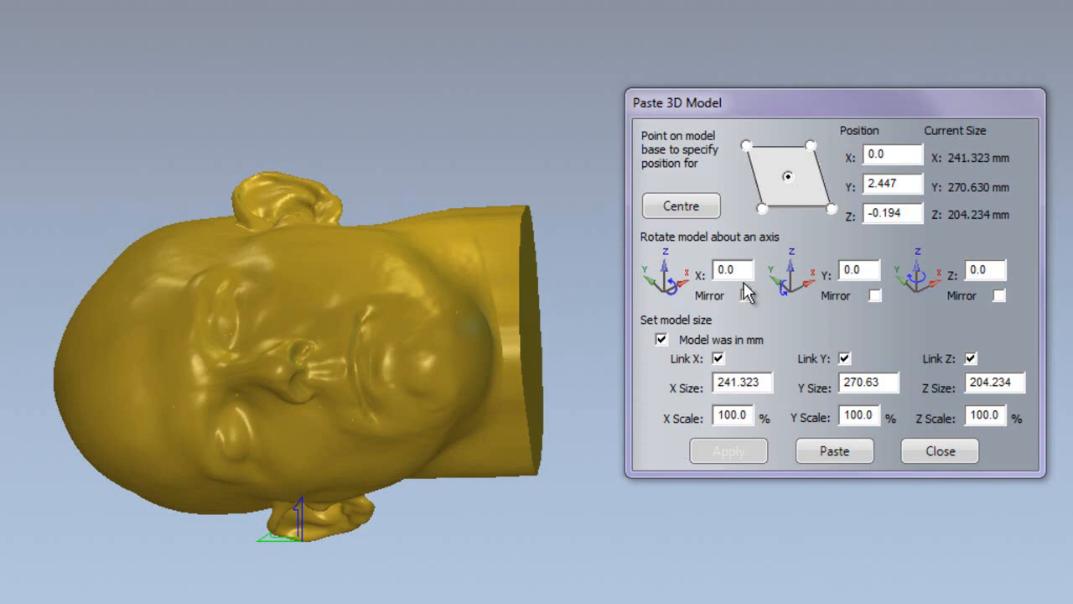
{"action": "type", "text": "-5"}
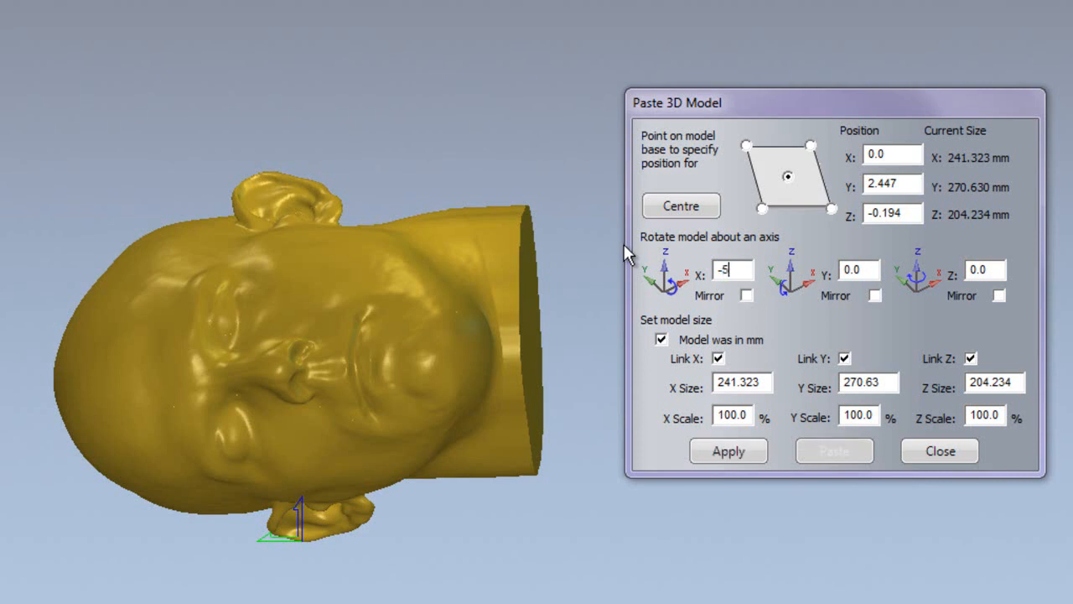
{"action": "left_click", "coordinate": [728, 449]}
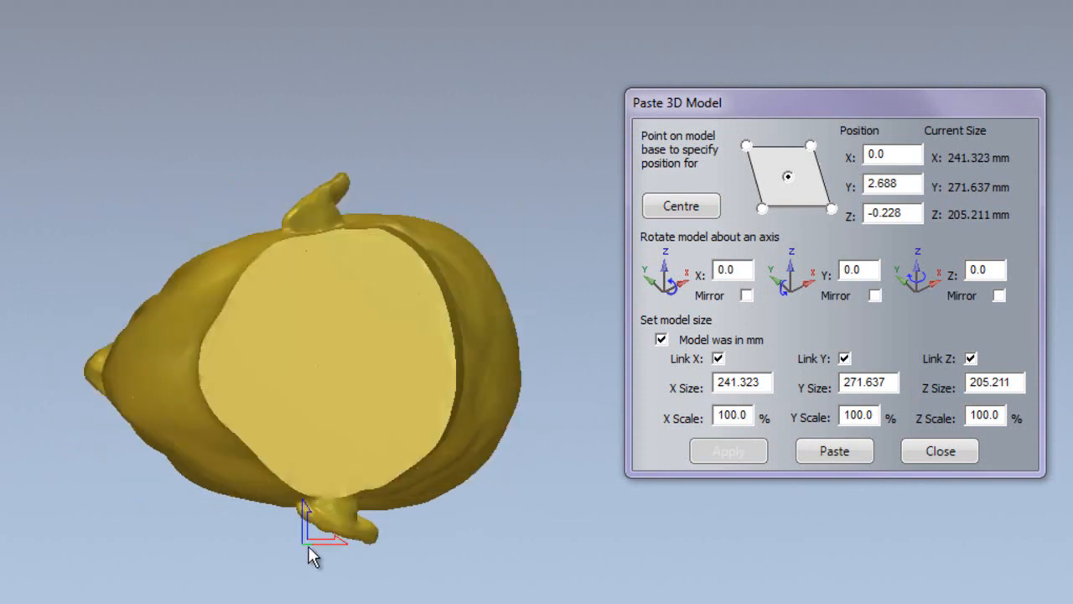
{"action": "mouse_move", "coordinate": [949, 231]}
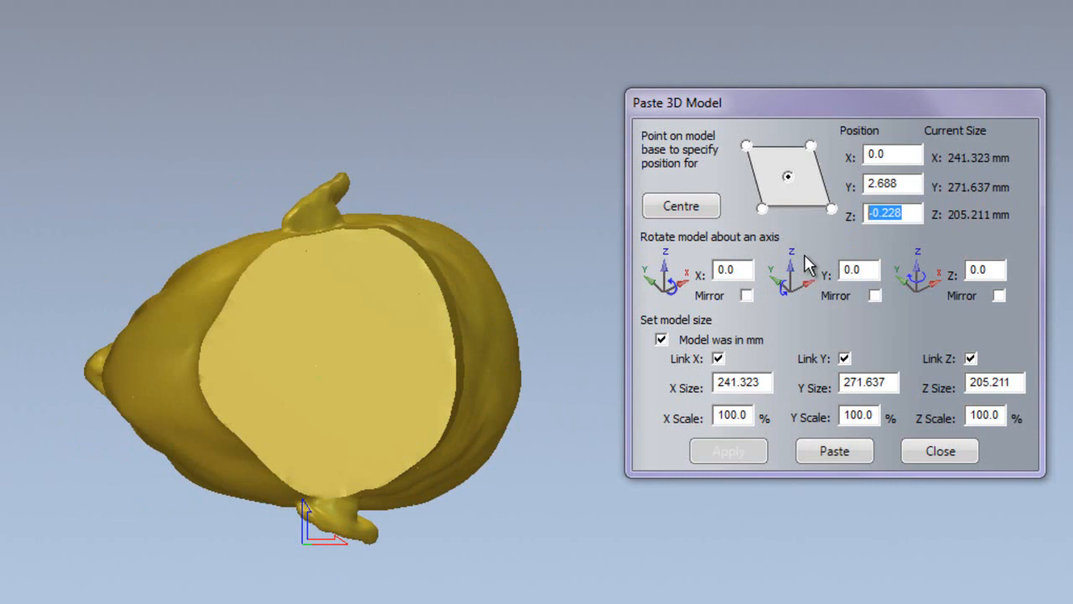
Step: Set Position Z to -100 so the head sinks into the sheet
{"action": "type", "text": "-100"}
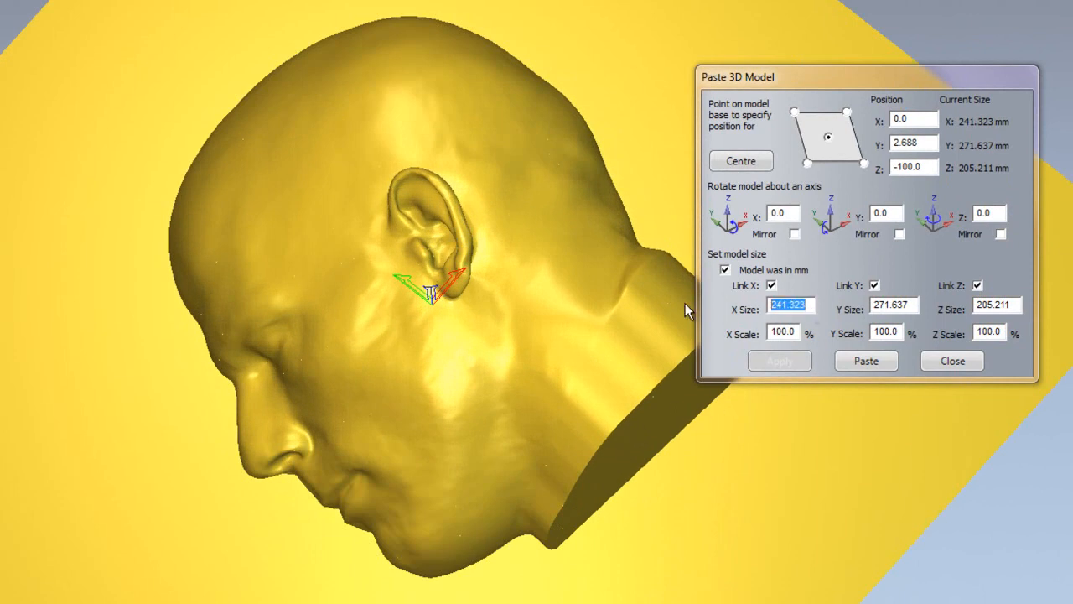
{"action": "mouse_move", "coordinate": [759, 293]}
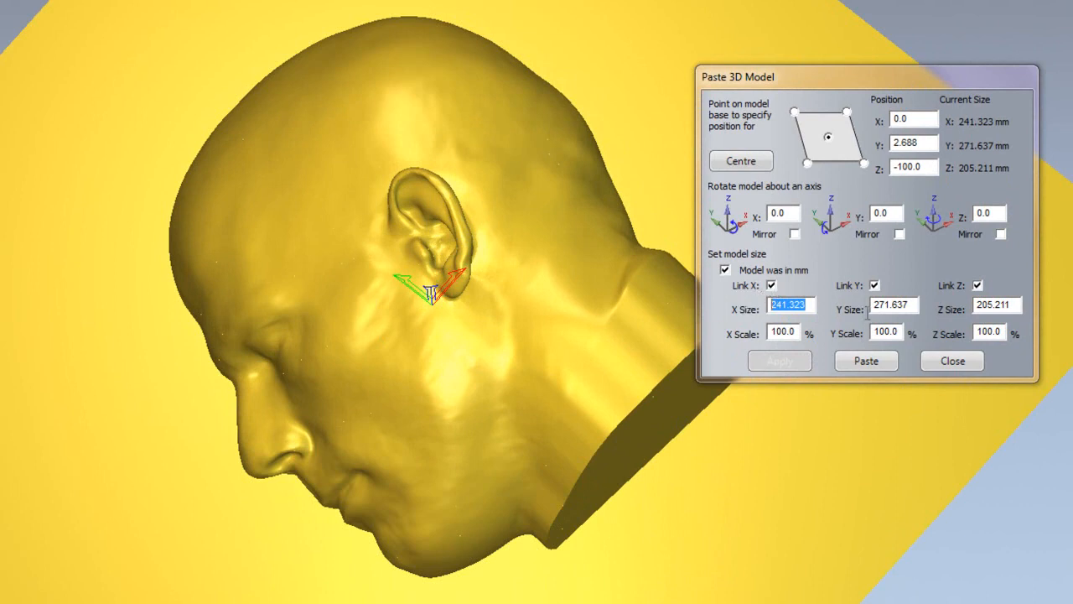
Step: Resize the head proportionally to X Size 250 mm with Link X/Y/Z on
{"action": "type", "text": "2"}
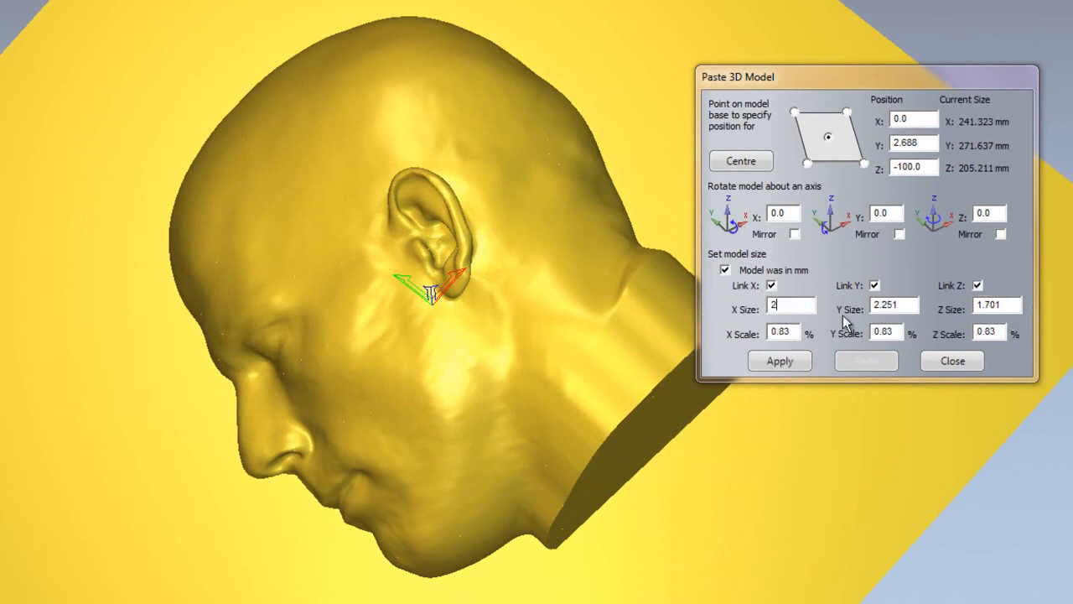
{"action": "type", "text": "50"}
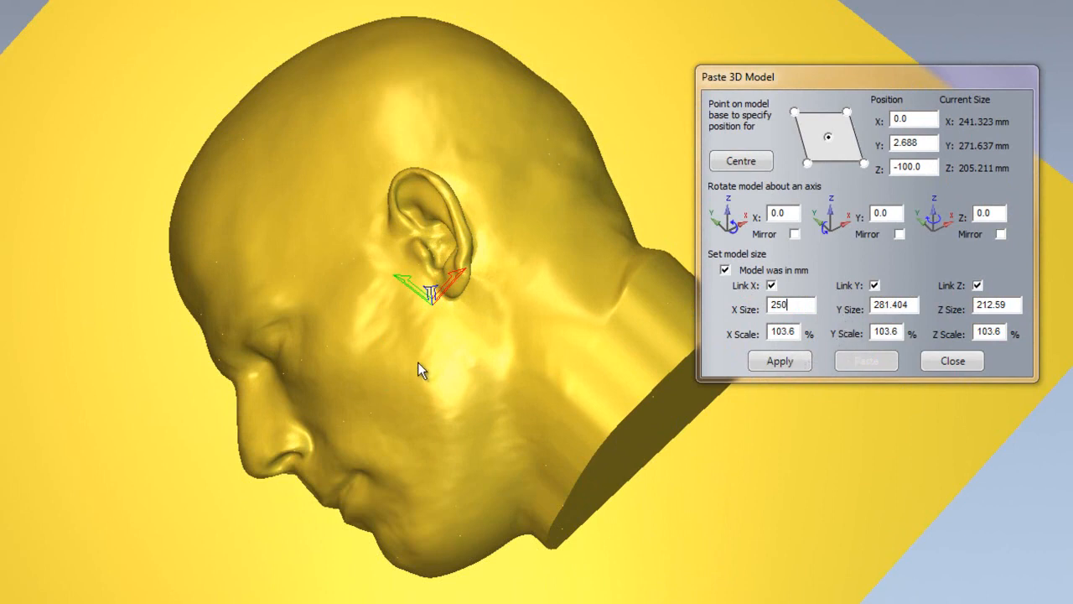
{"action": "left_click", "coordinate": [778, 361]}
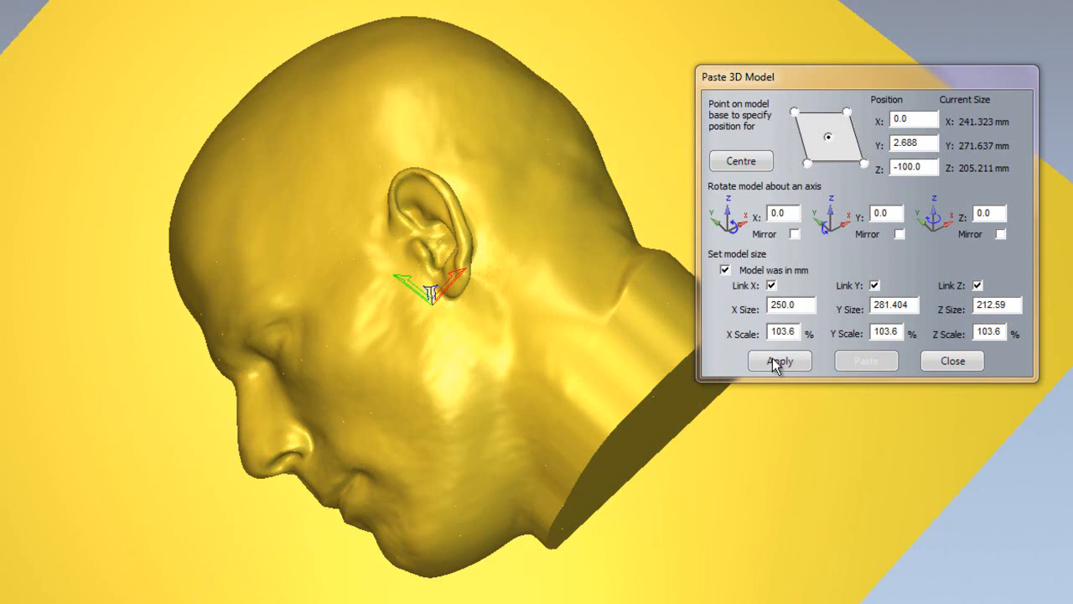
{"action": "left_click", "coordinate": [779, 360]}
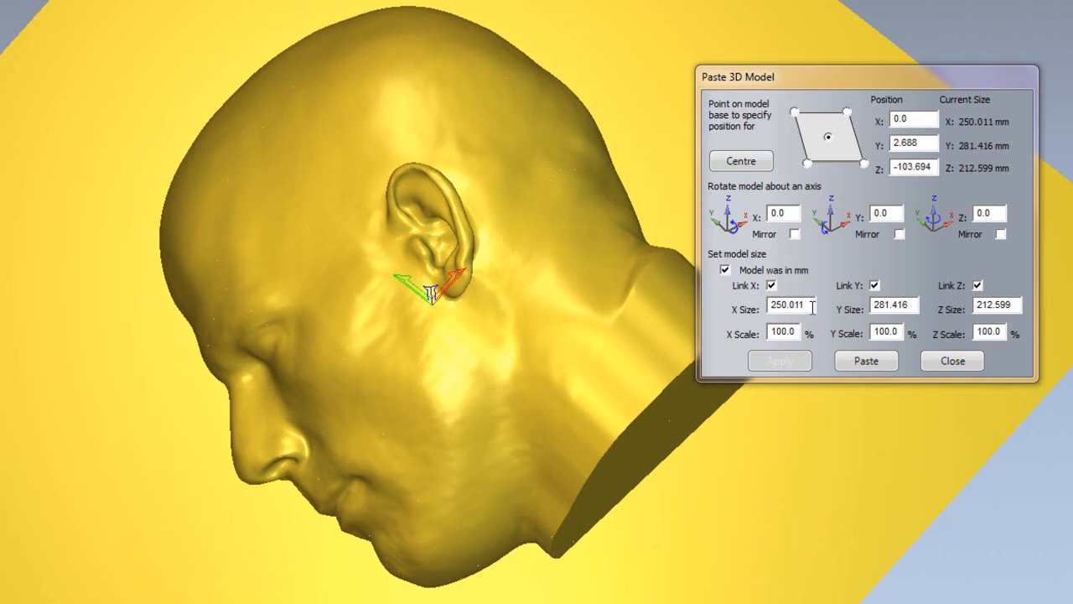
Step: Unlink Y and Z, stretch X Size alone to 275 mm, then re-link Y
{"action": "left_click", "coordinate": [770, 285]}
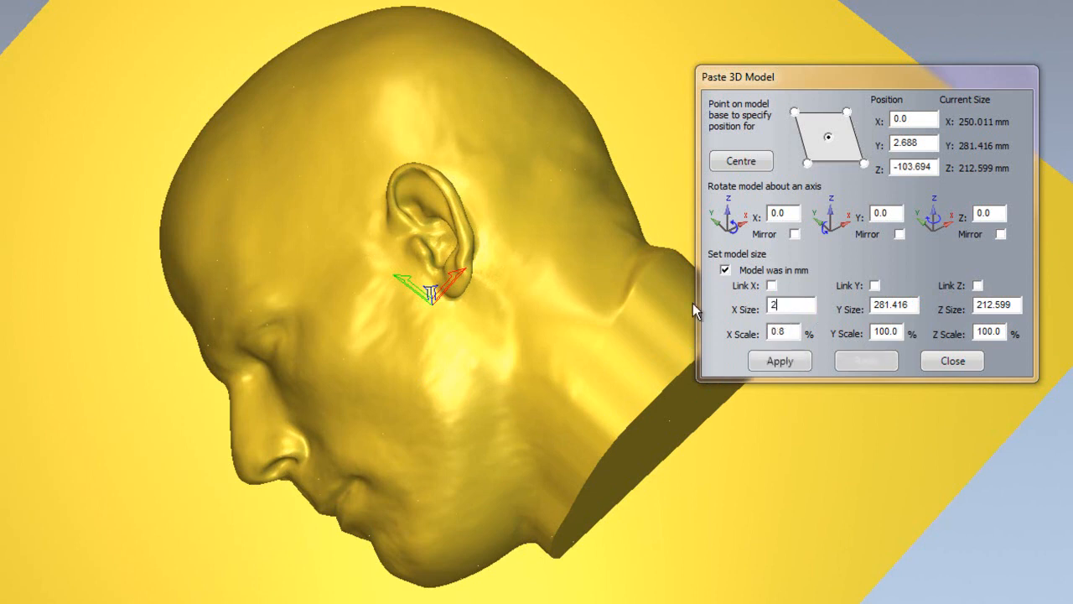
{"action": "type", "text": "275"}
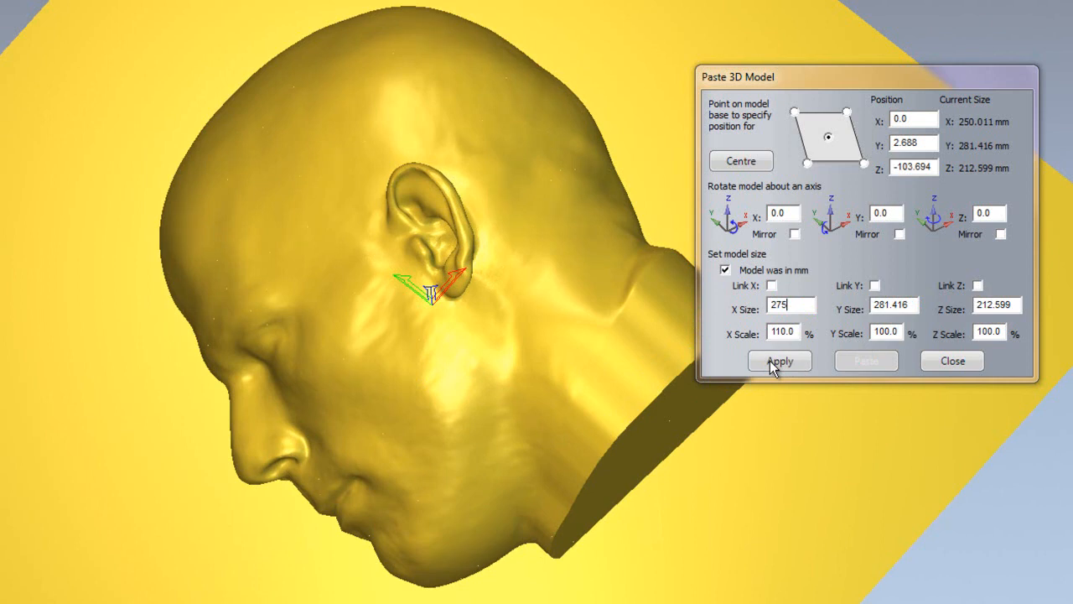
{"action": "left_click", "coordinate": [778, 361]}
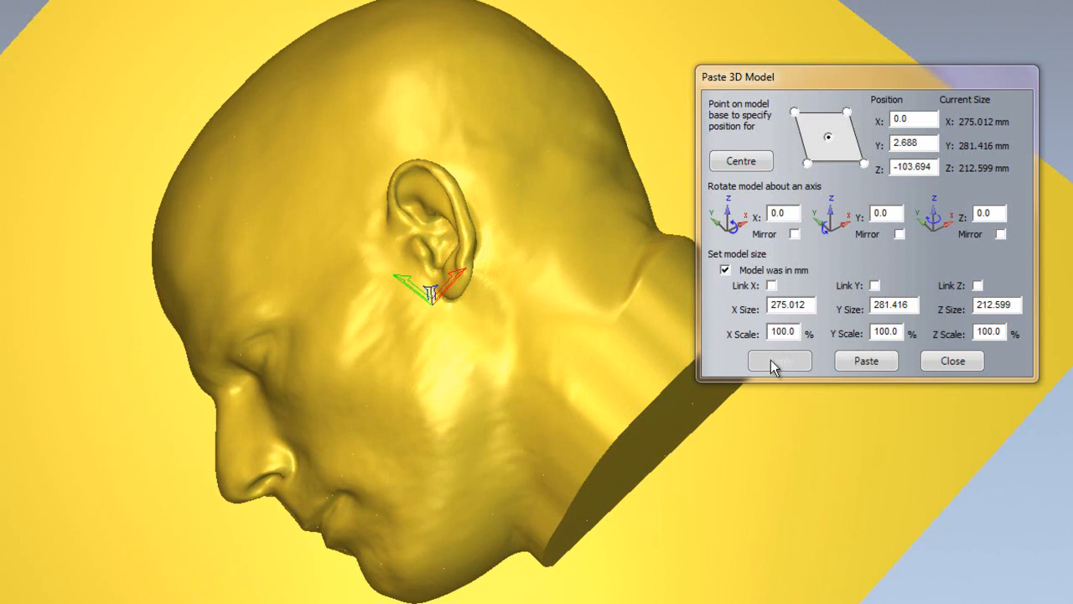
{"action": "left_click", "coordinate": [771, 285]}
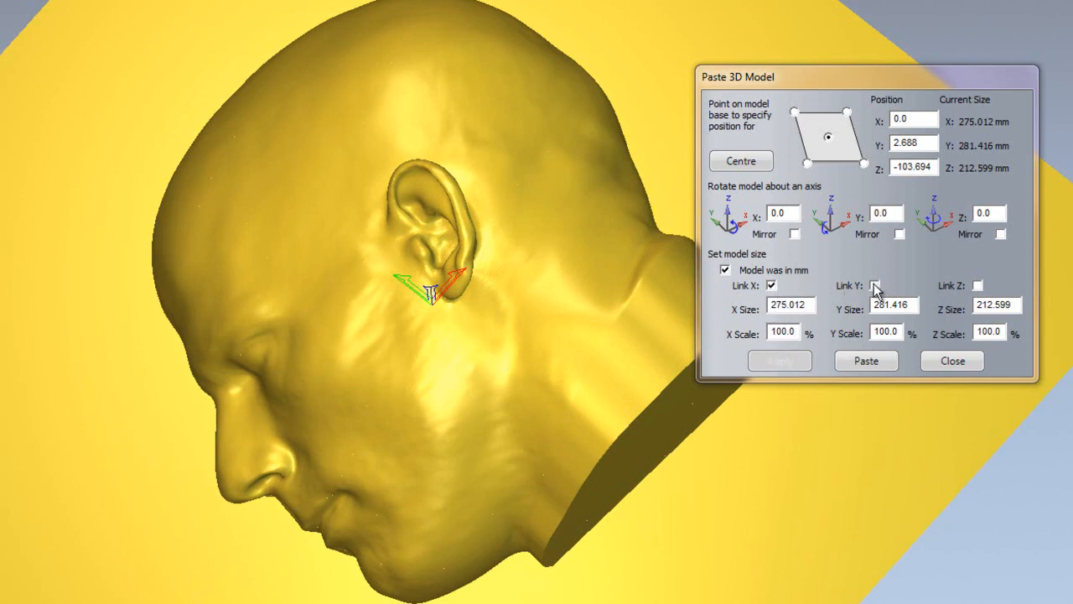
Step: Re-link Z, apply the ~276.7 × 283.1 × 213.9 mm size and paste the head into the model
{"action": "left_click", "coordinate": [876, 285]}
{"action": "type", "text": "100.6"}
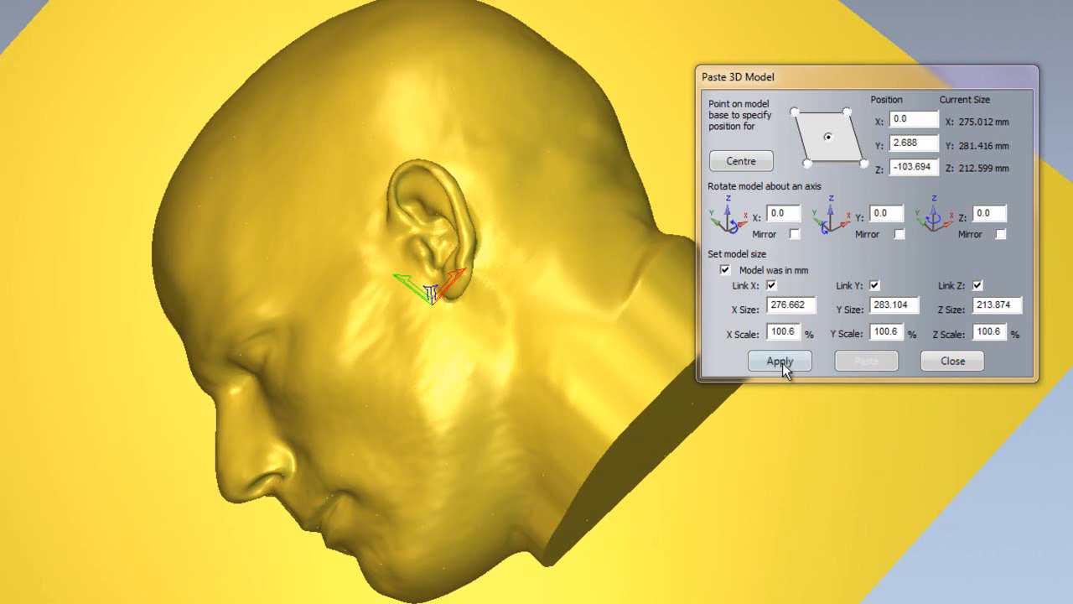
{"action": "left_click", "coordinate": [778, 361]}
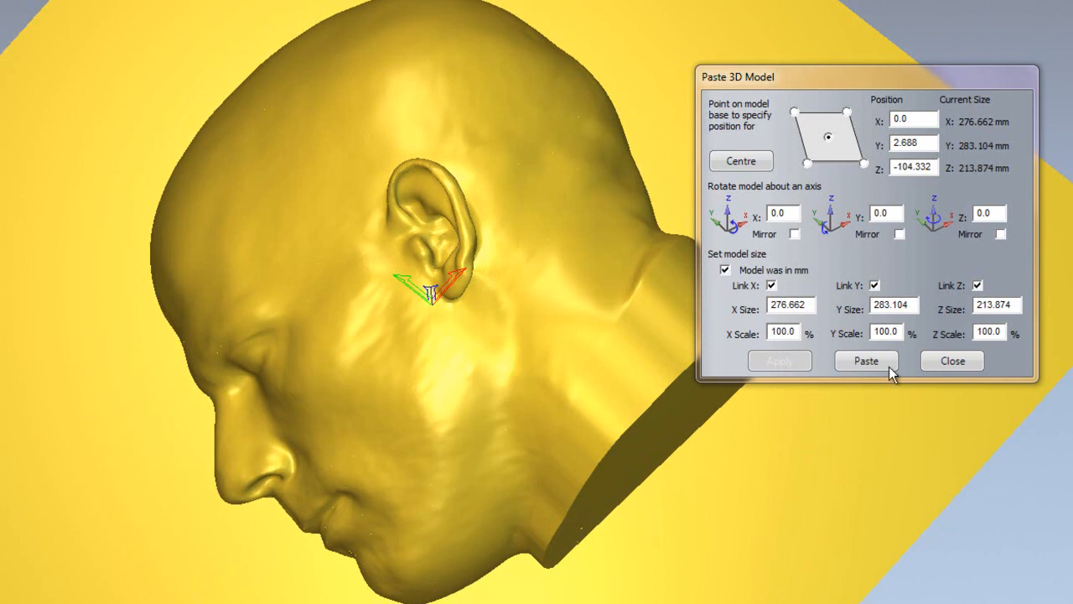
{"action": "mouse_move", "coordinate": [886, 379]}
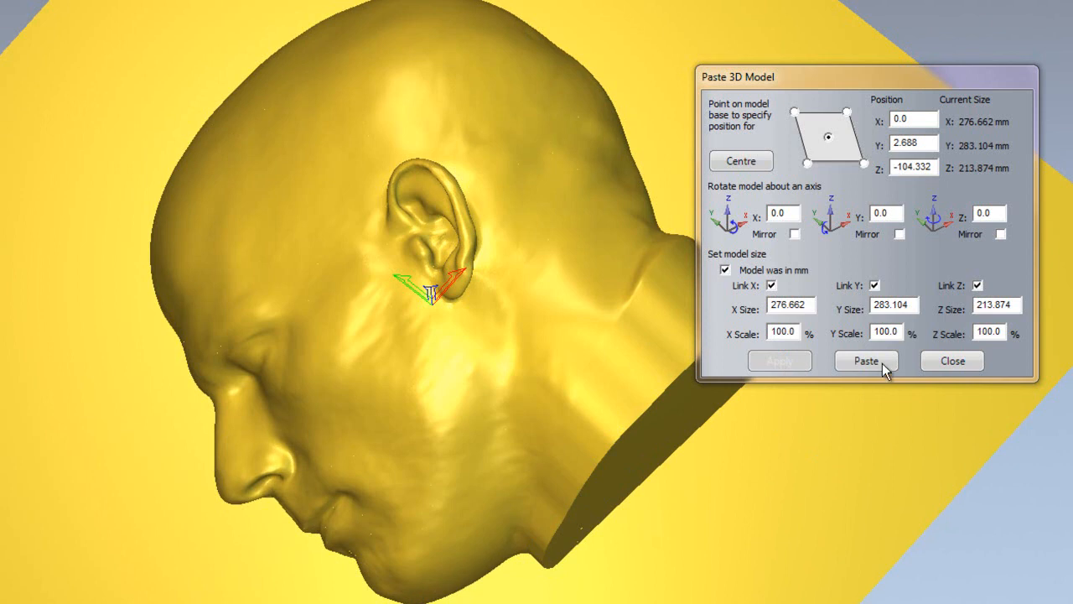
{"action": "left_click", "coordinate": [865, 361]}
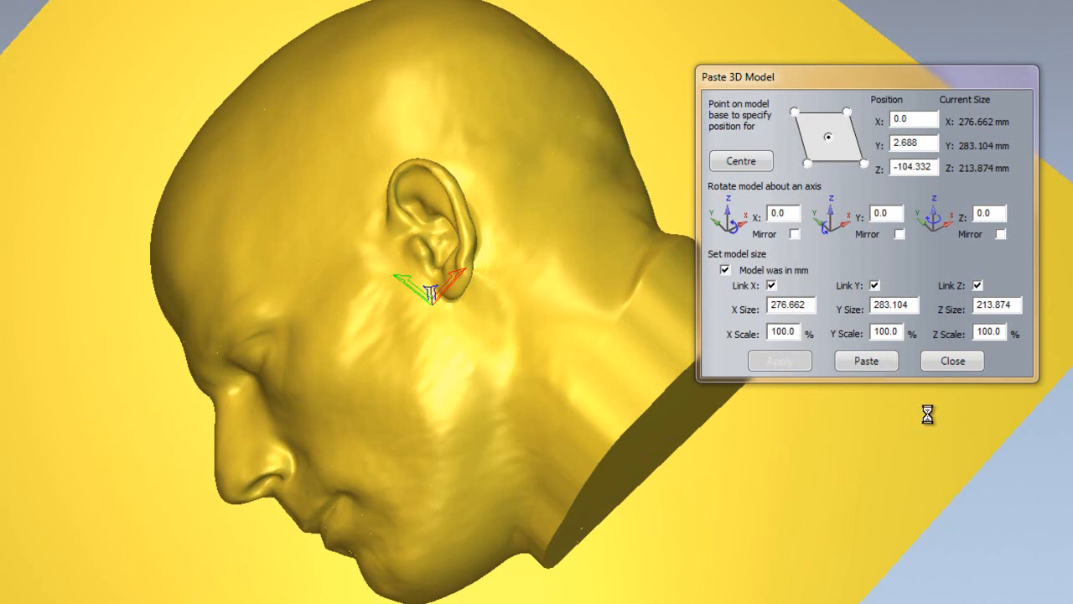